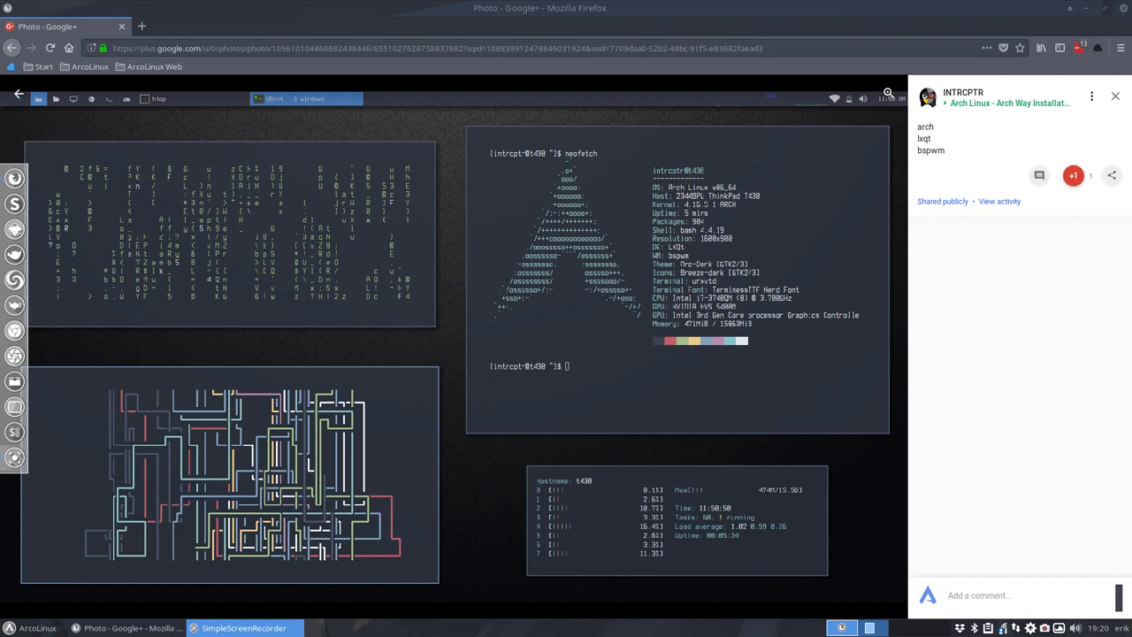
pyautogui.moveTo(771, 338)
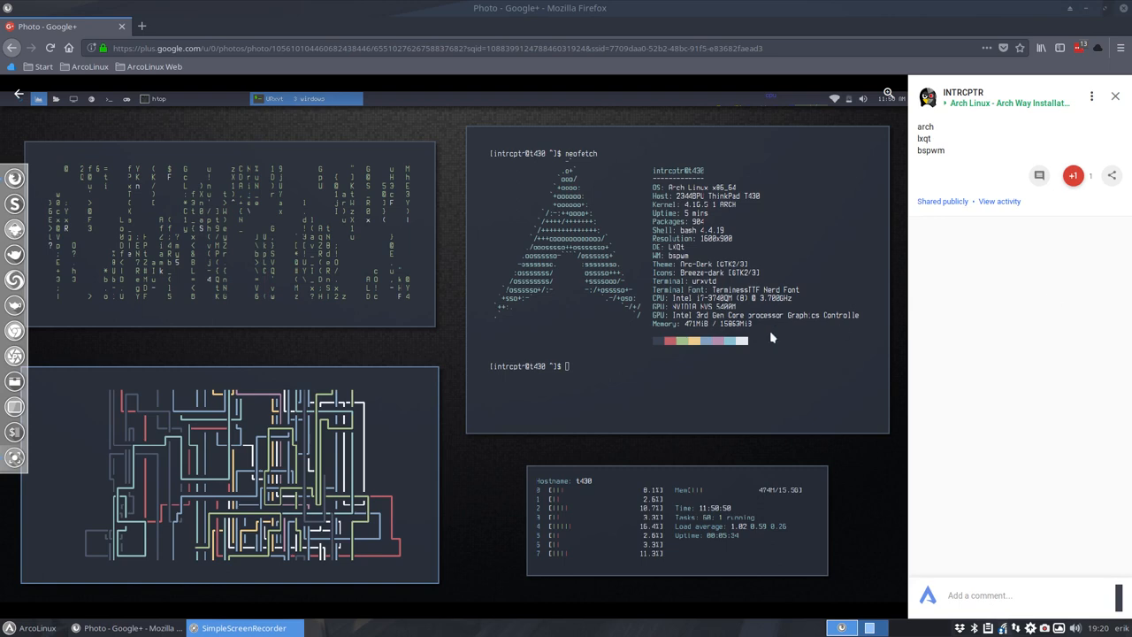
pyautogui.moveTo(216, 504)
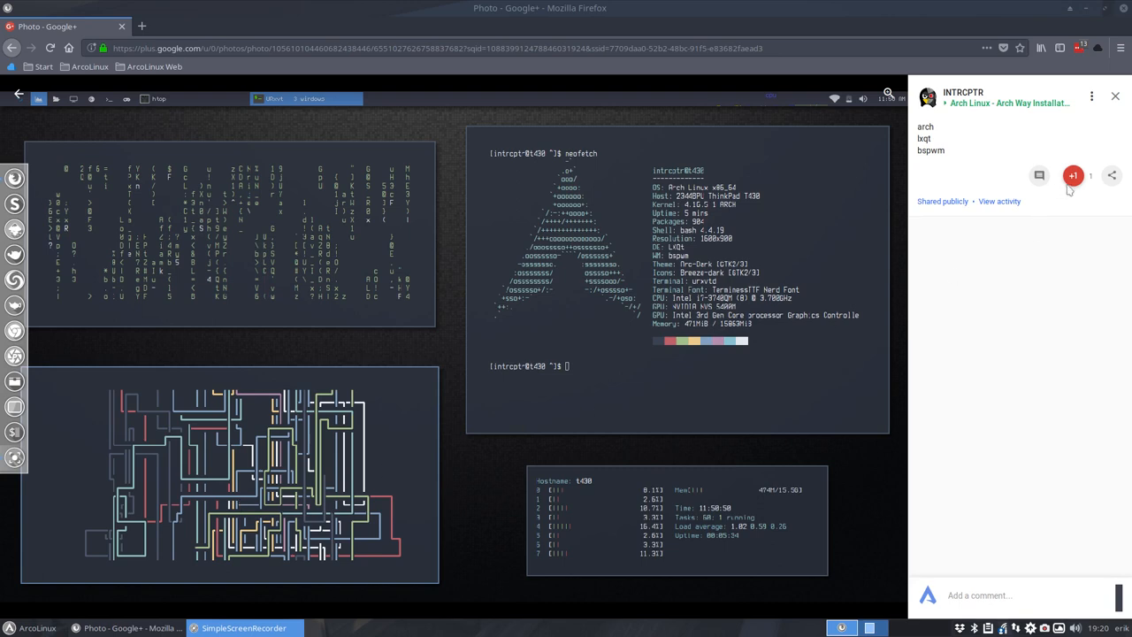
pyautogui.moveTo(541, 14)
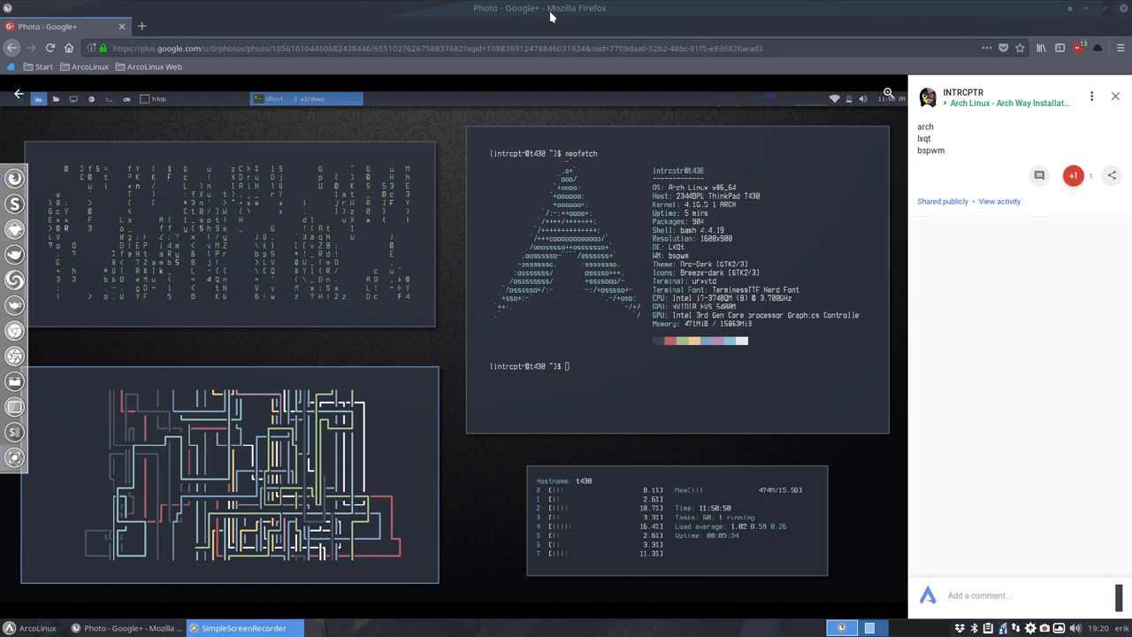
# - Search Google for 'arch linux pipes' in a new Firefox tab
pyautogui.click(145, 27)
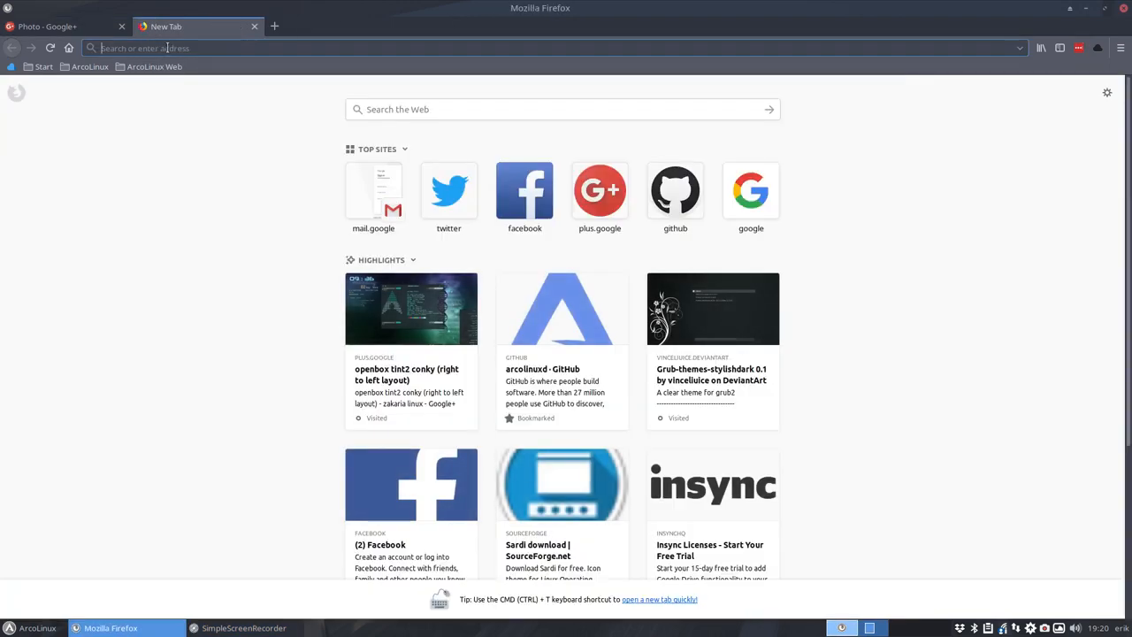
pyautogui.write('arch linux pipes')
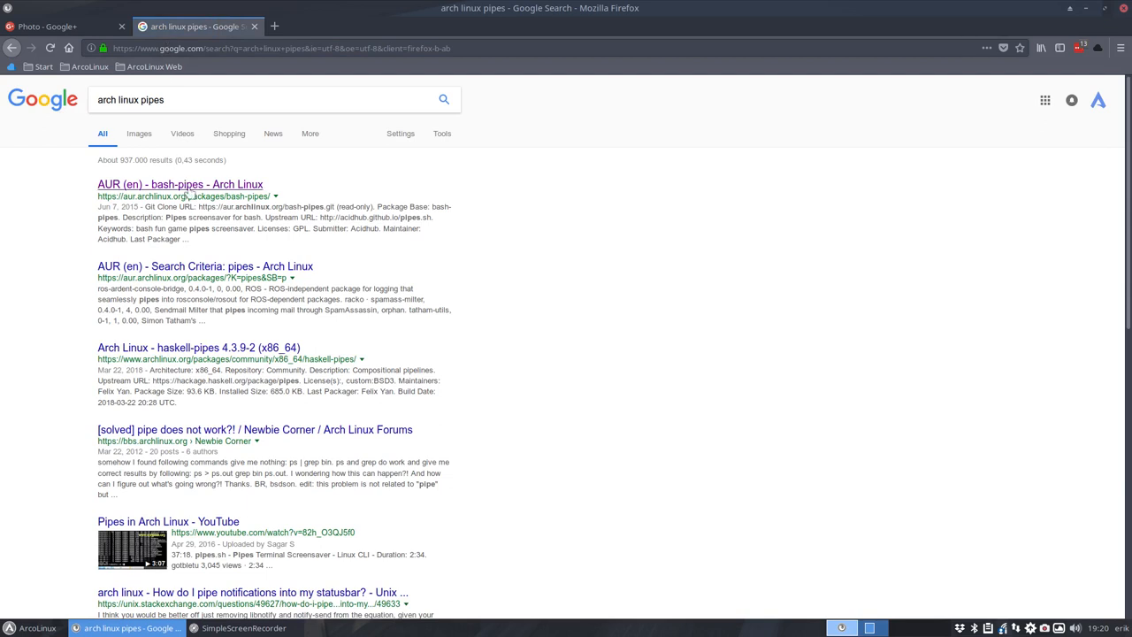
pyautogui.moveTo(171, 198)
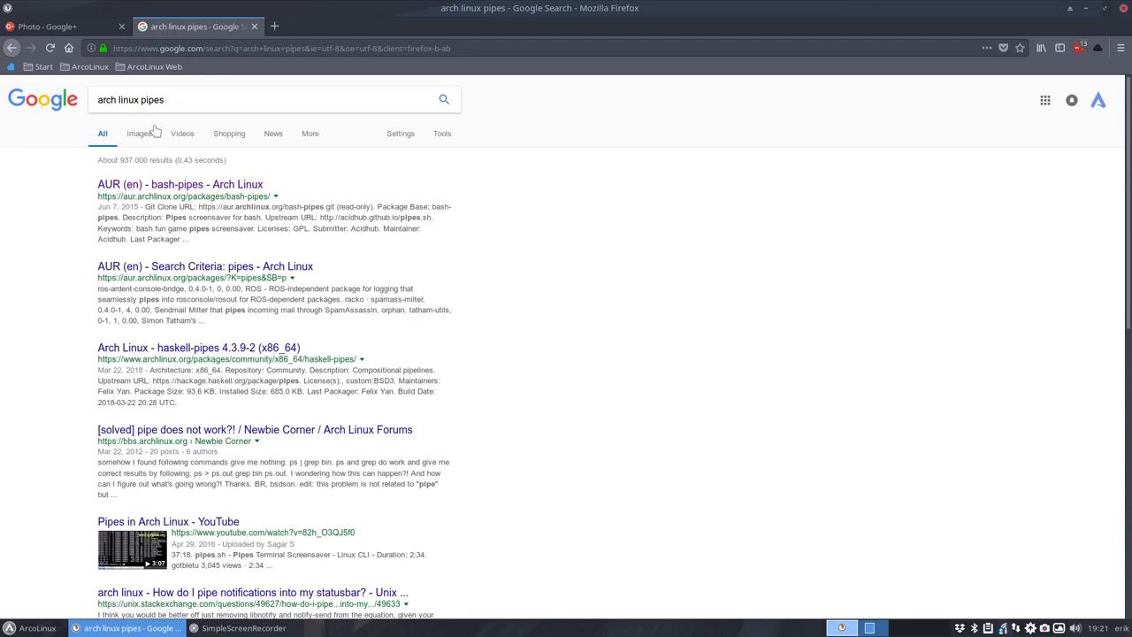
# - Switch the 'arch linux pipes' results to the Images view
pyautogui.click(138, 134)
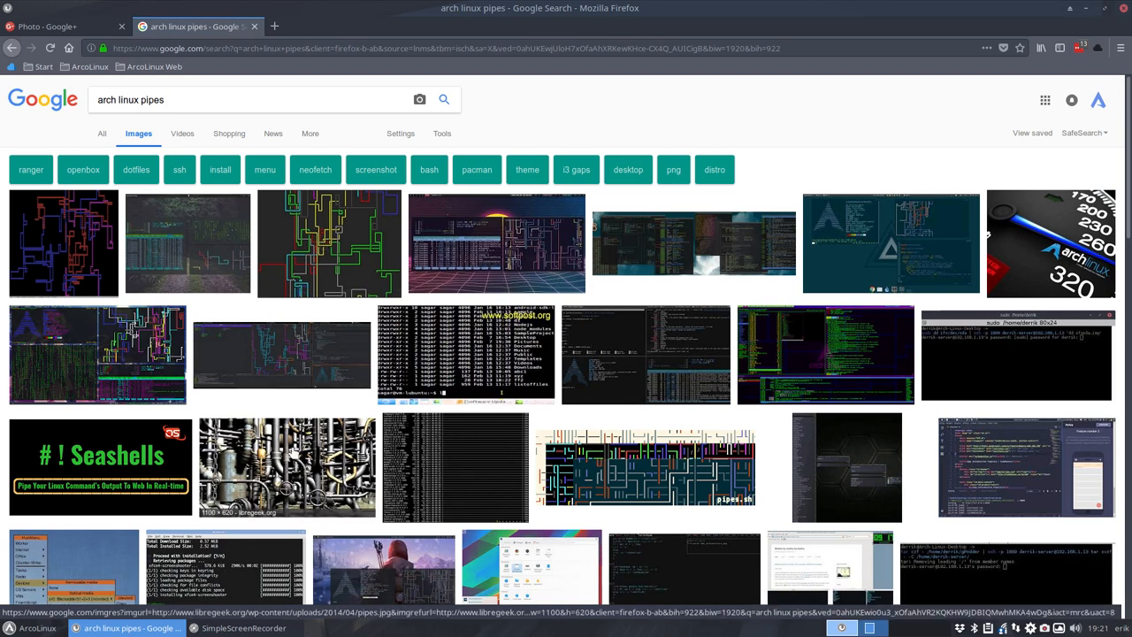
pyautogui.moveTo(302, 258)
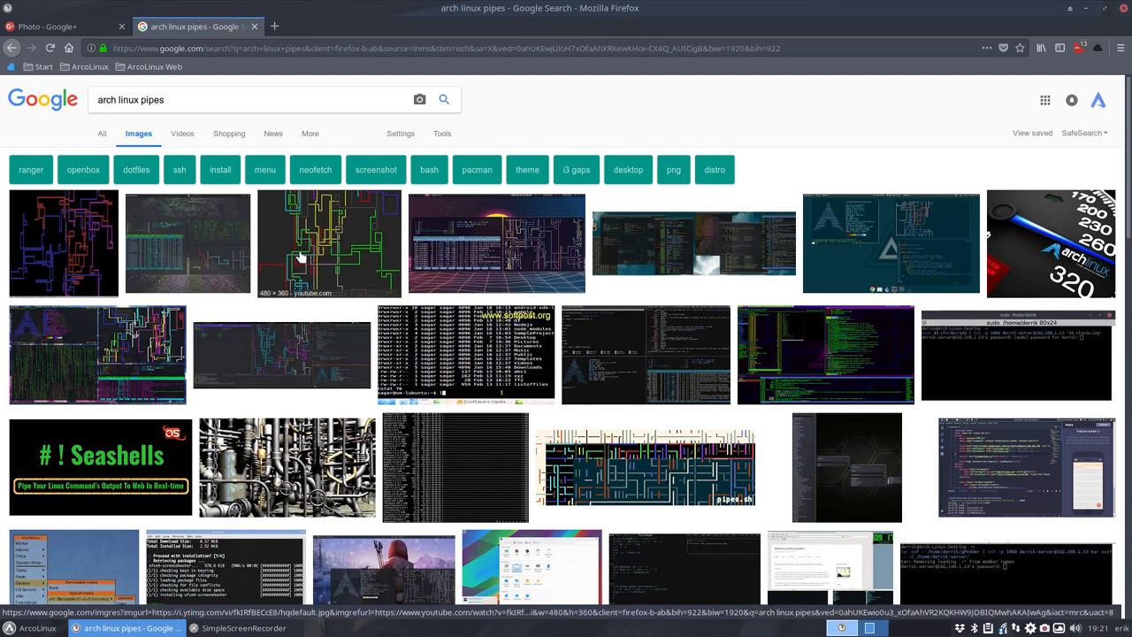
pyautogui.moveTo(349, 256)
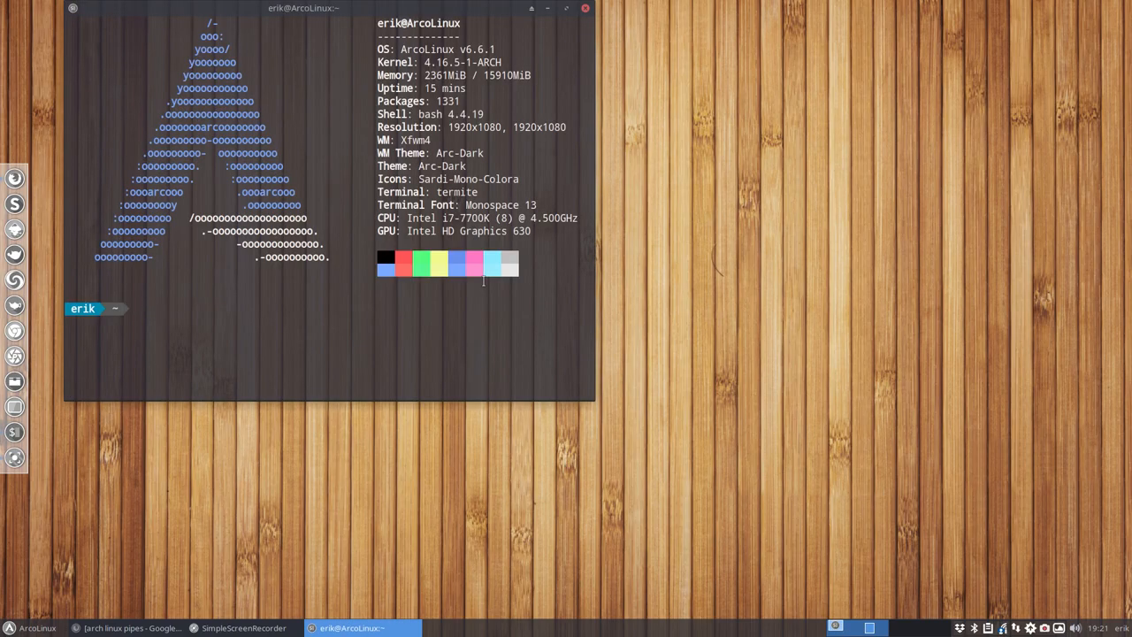
# - Start a 'sudo pacman -S bash' command to list matching bash packages
pyautogui.write('so')
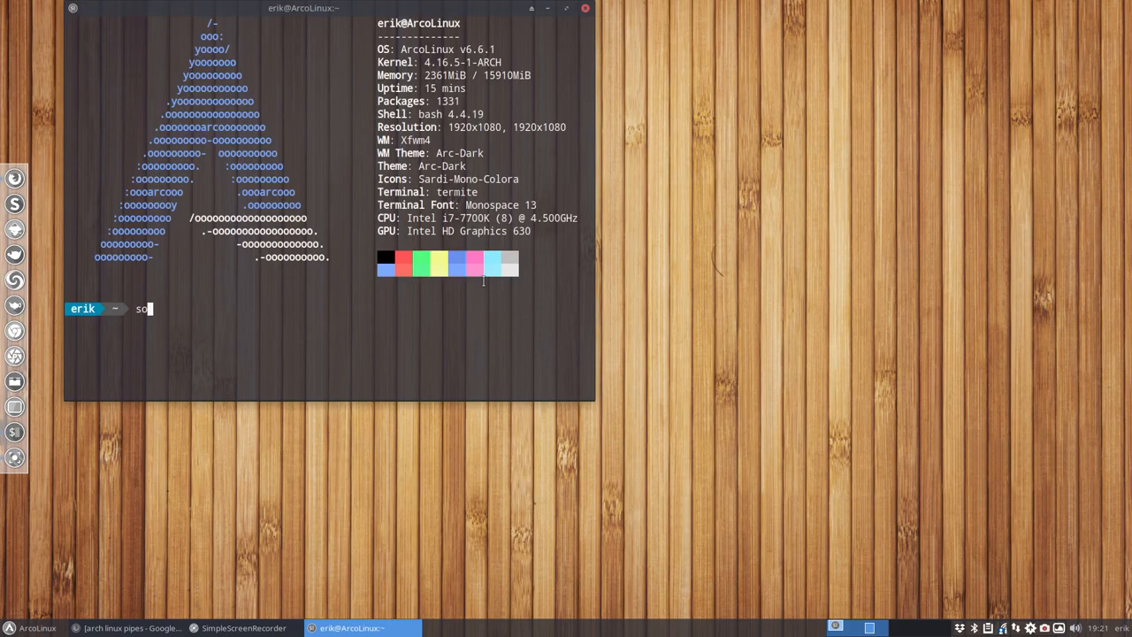
pyautogui.write('duo')
pyautogui.write('triz')
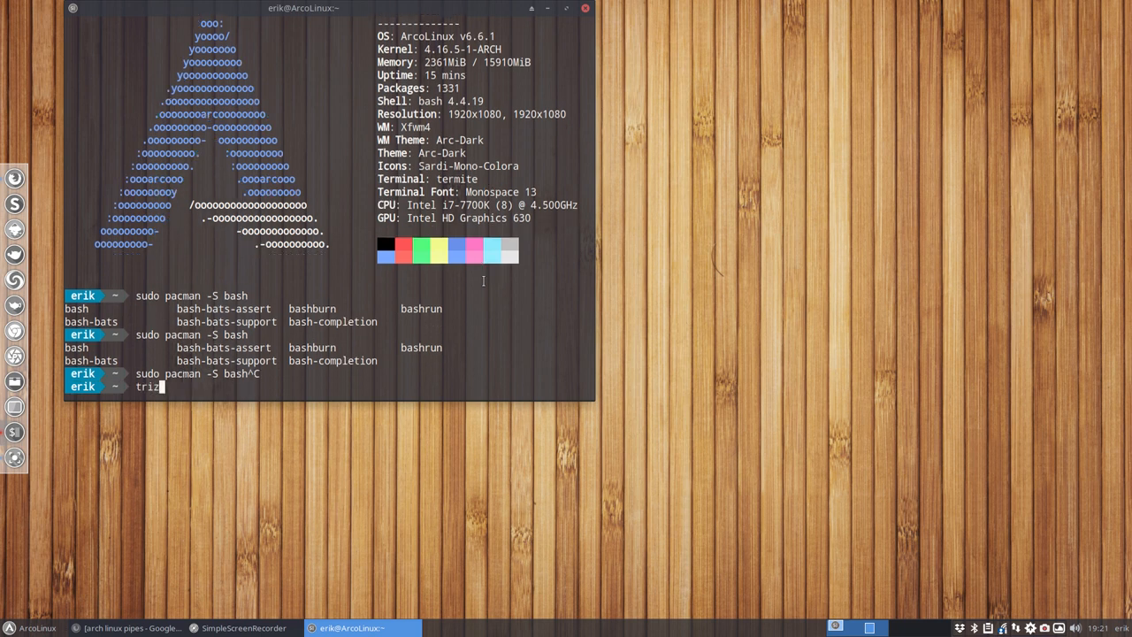
# - Run 'trizen bash pipe' and pick entry 1, bash-pipes, from the AUR results
pyautogui.write('en')
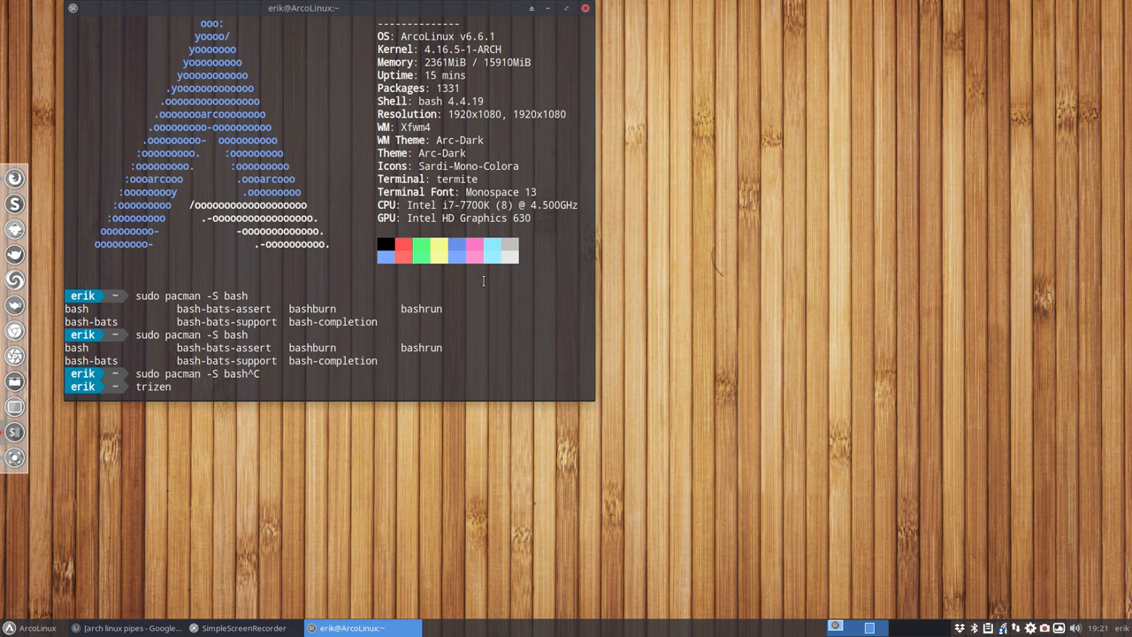
pyautogui.write('bash')
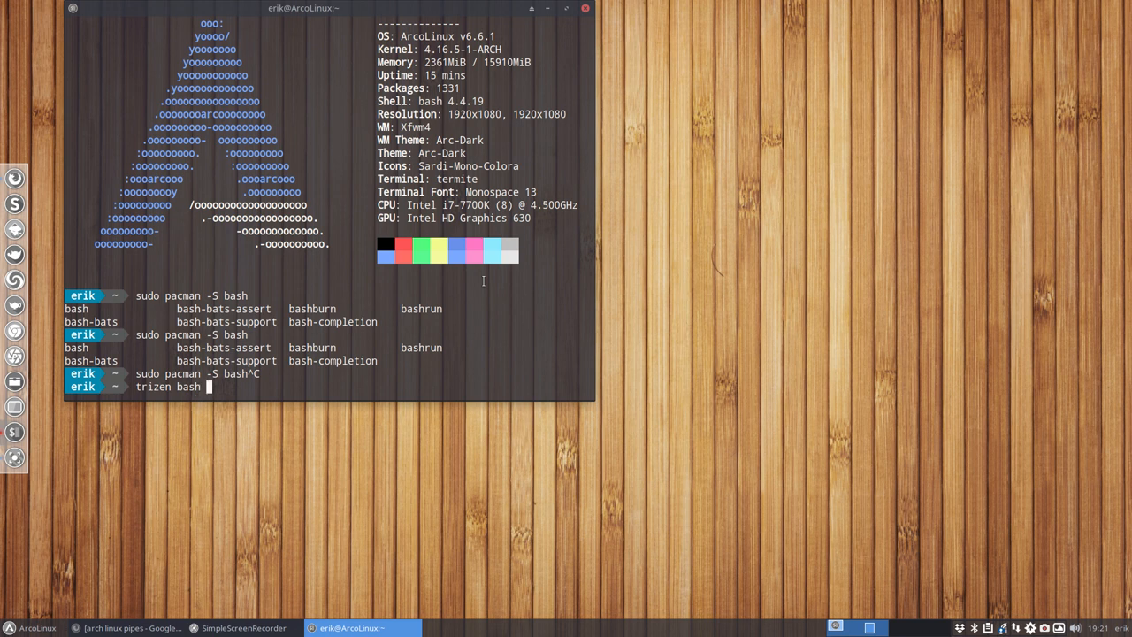
pyautogui.write('pirp')
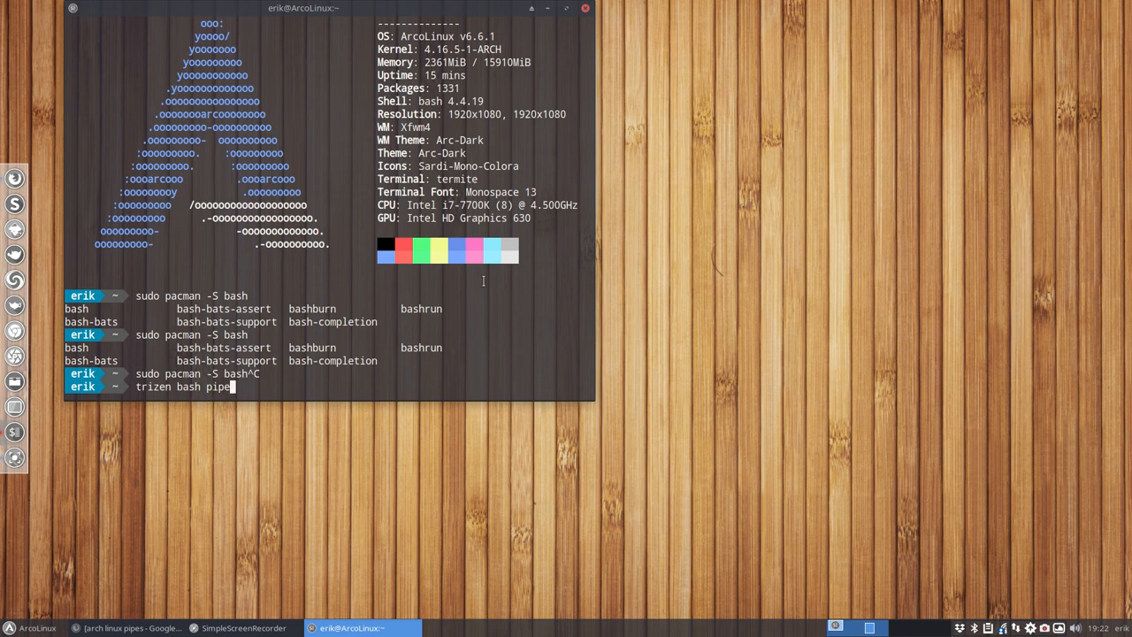
pyautogui.press('Return')
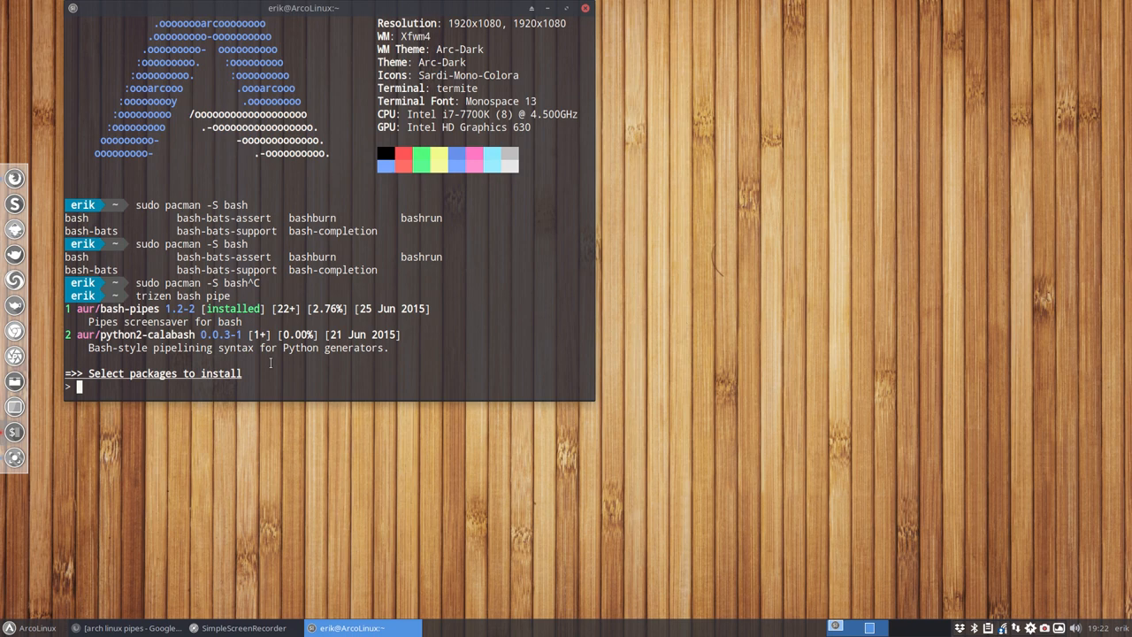
pyautogui.write('1')
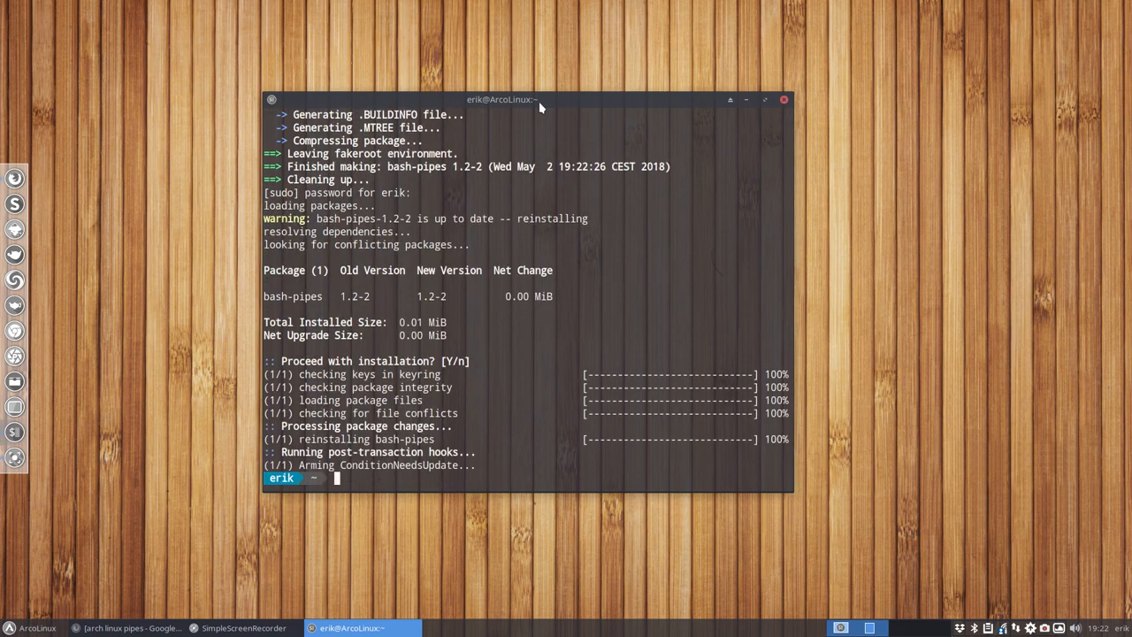
# - Show the pipes command's usage help with its available options
pyautogui.write('pipes --hel')
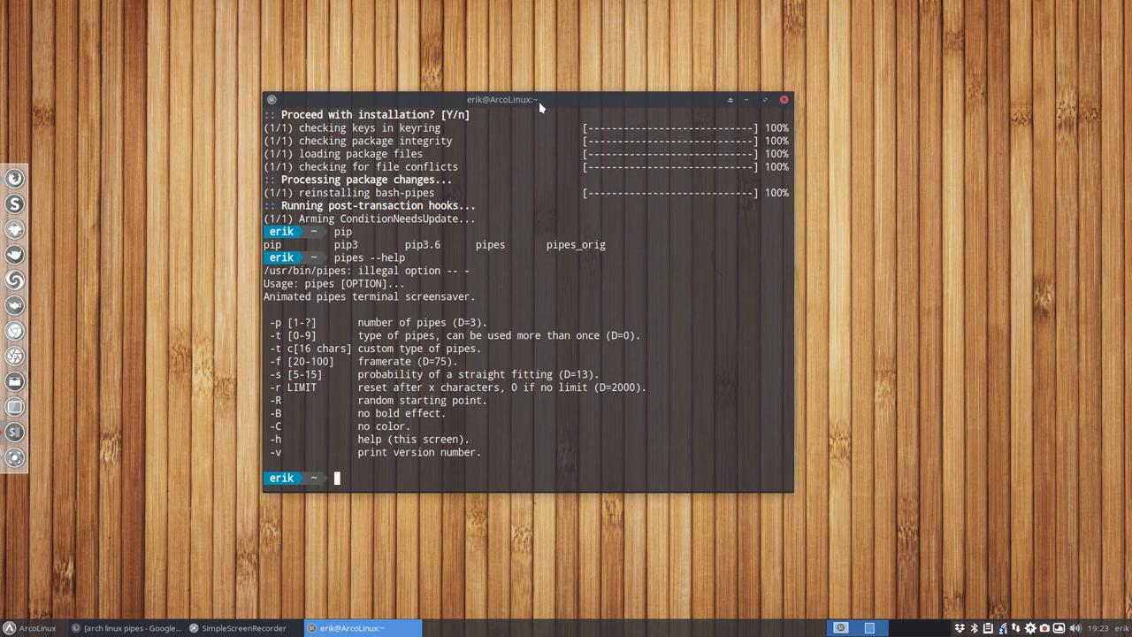
pyautogui.write('pipes -')
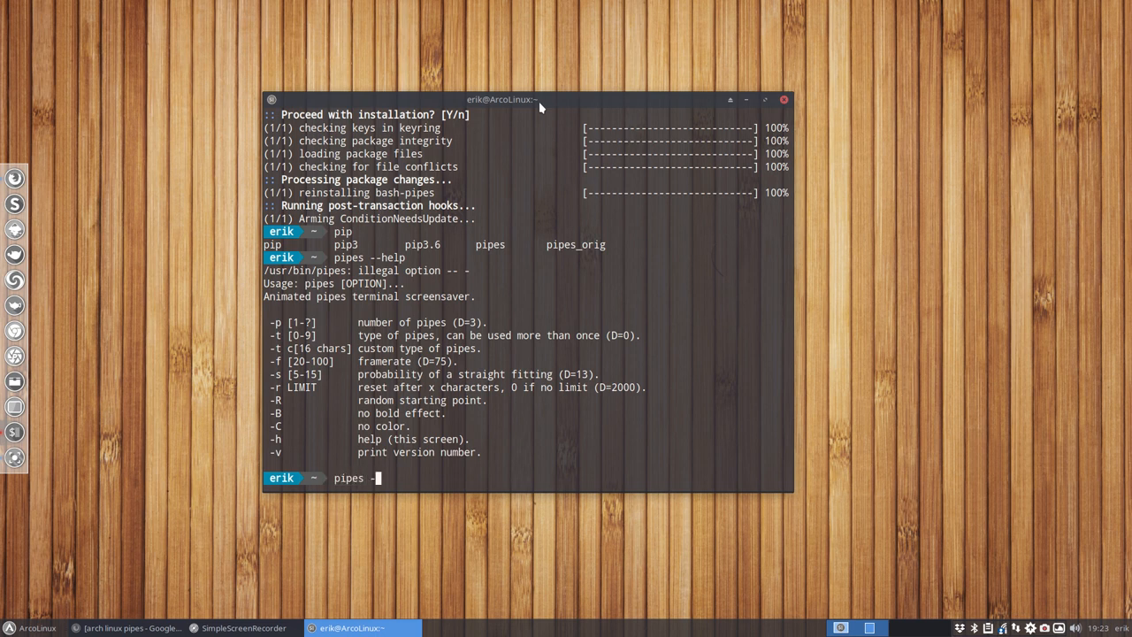
# - Run 'pipes -p 5 -t 5' to fill the terminal with animated pipes
pyautogui.write('p')
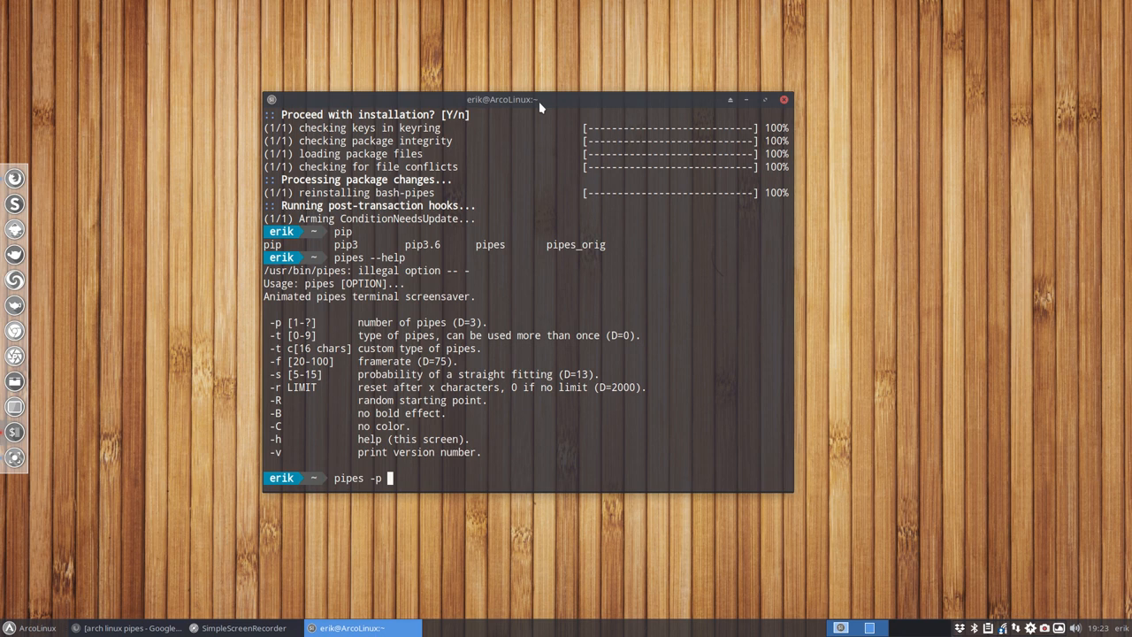
pyautogui.write('5')
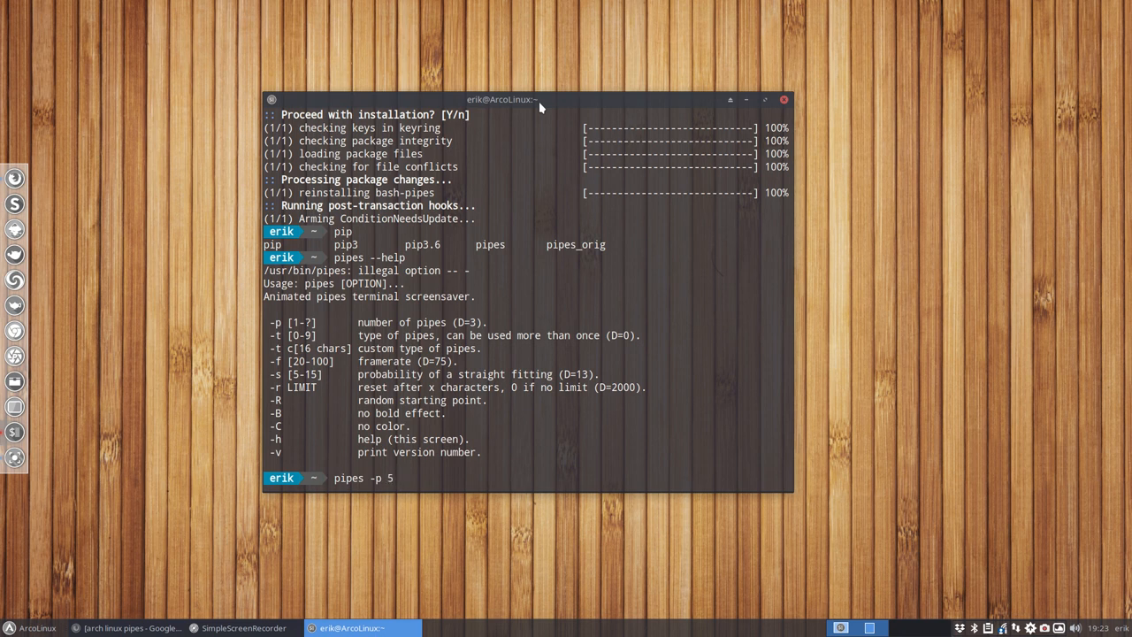
pyautogui.write('-')
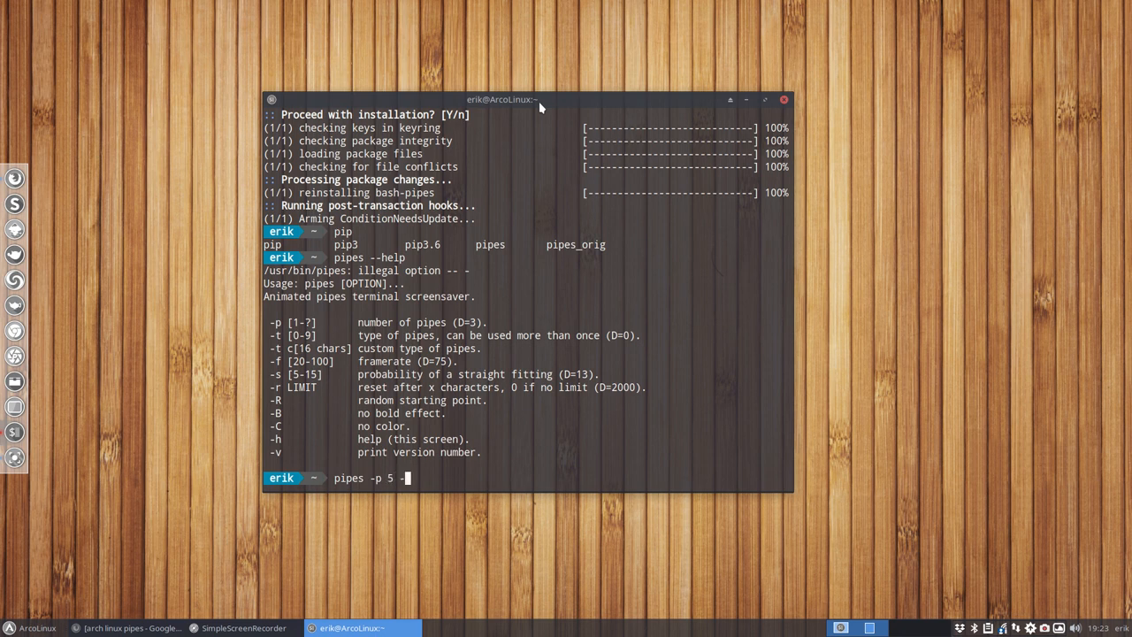
pyautogui.write('-t')
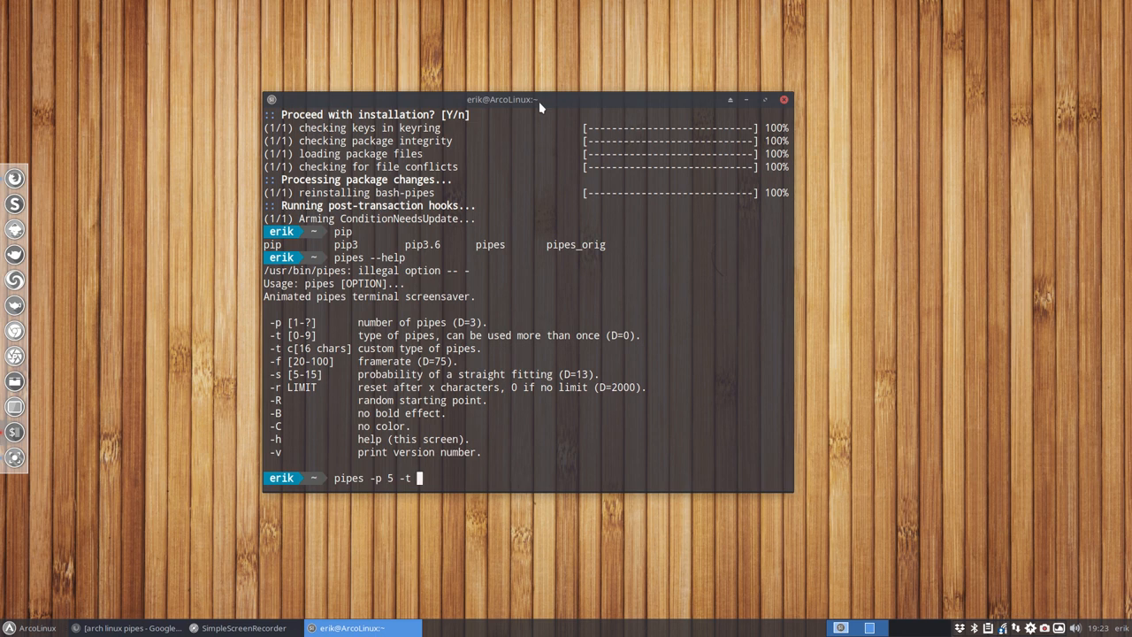
pyautogui.write('5')
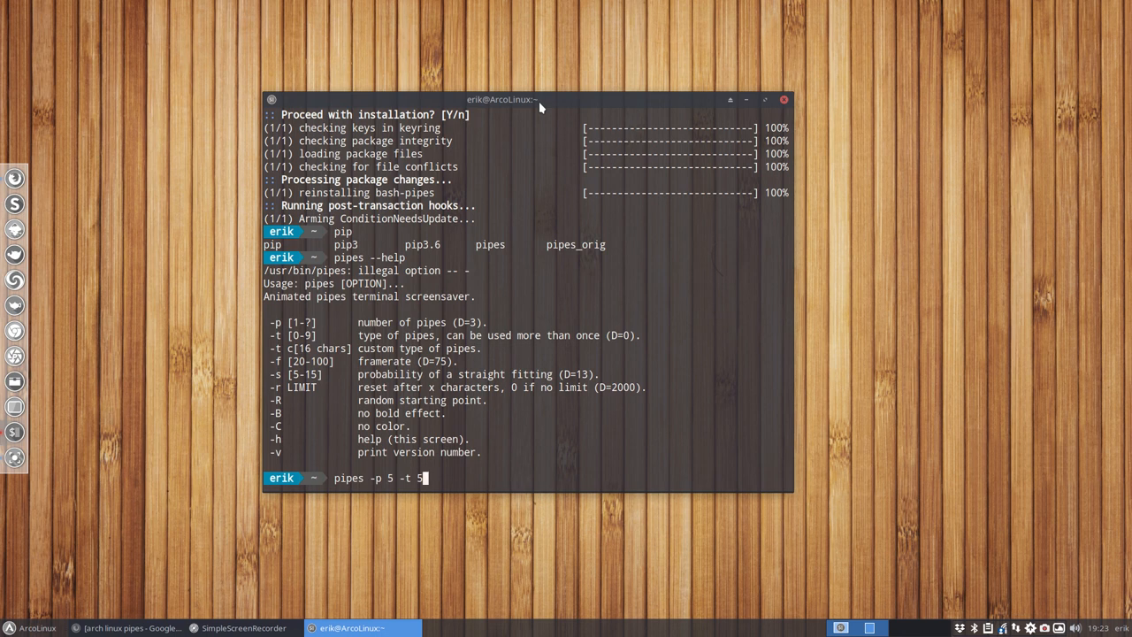
pyautogui.press('Return')
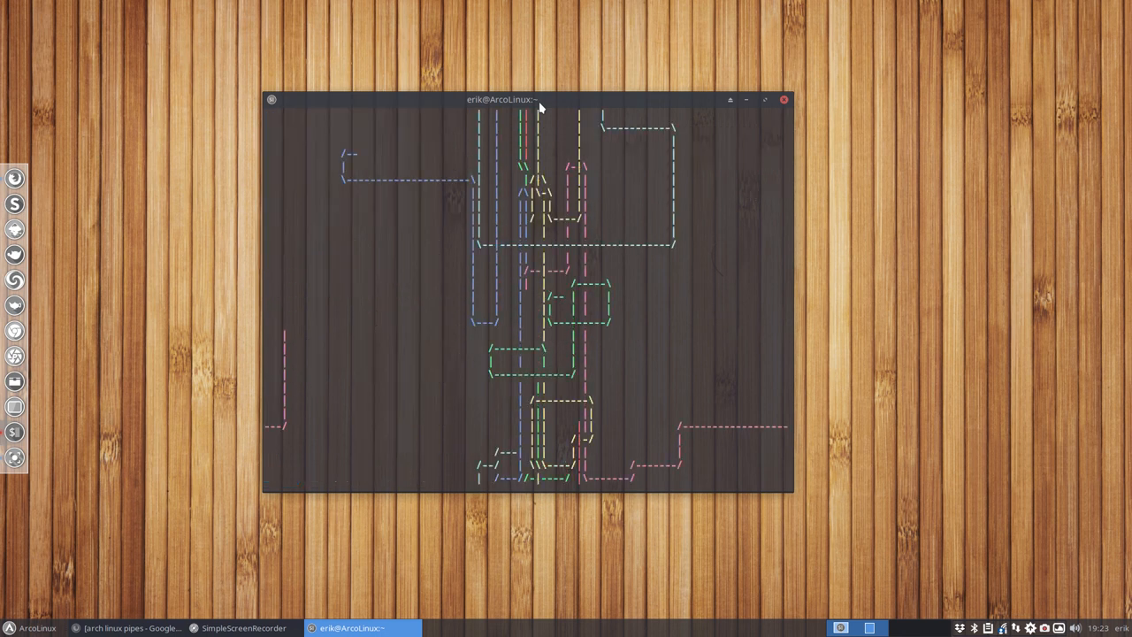